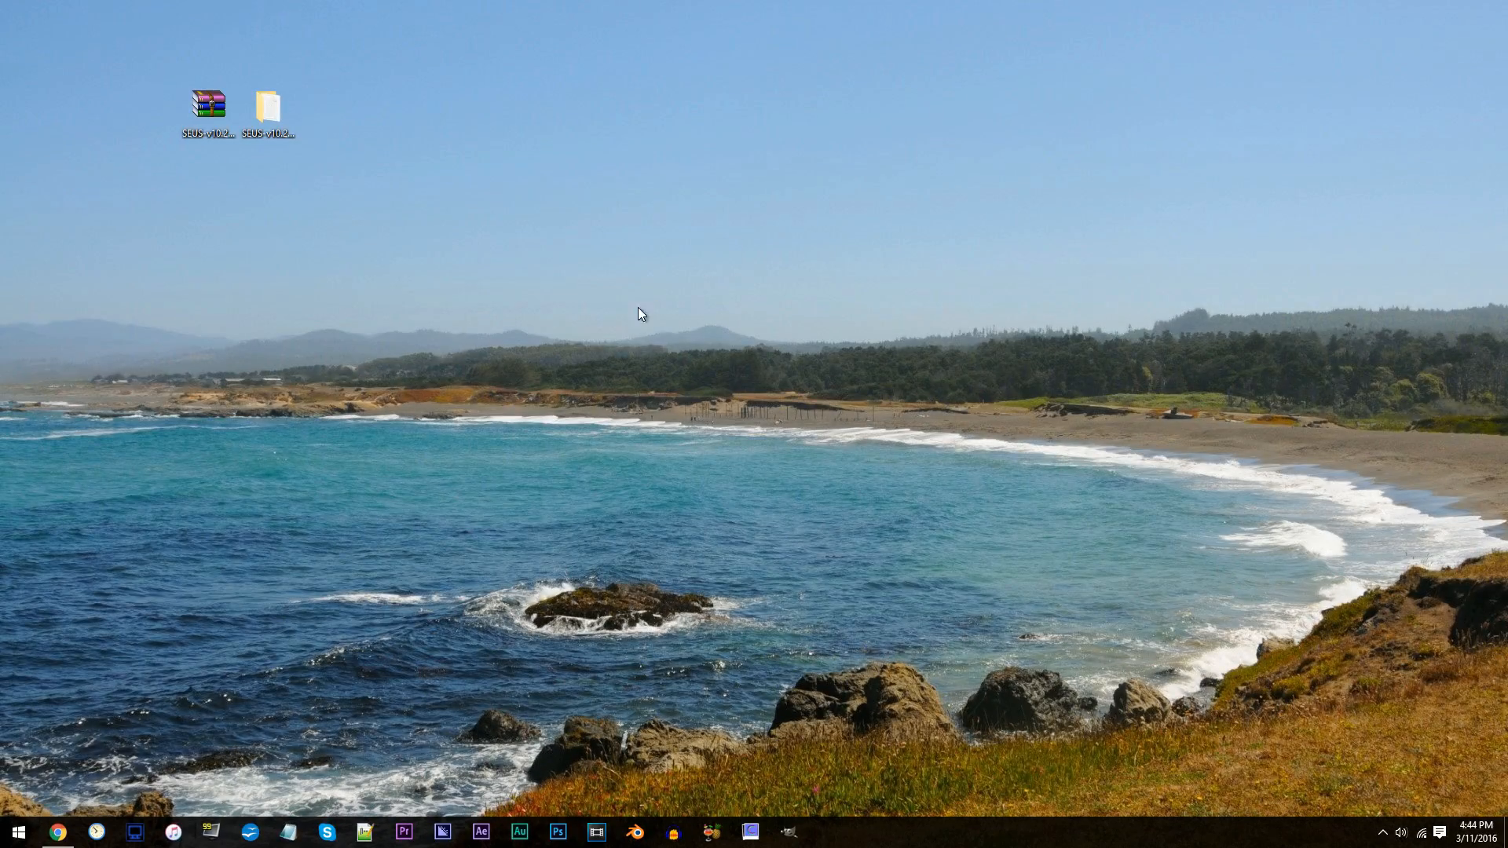
mouse_move(19, 320)
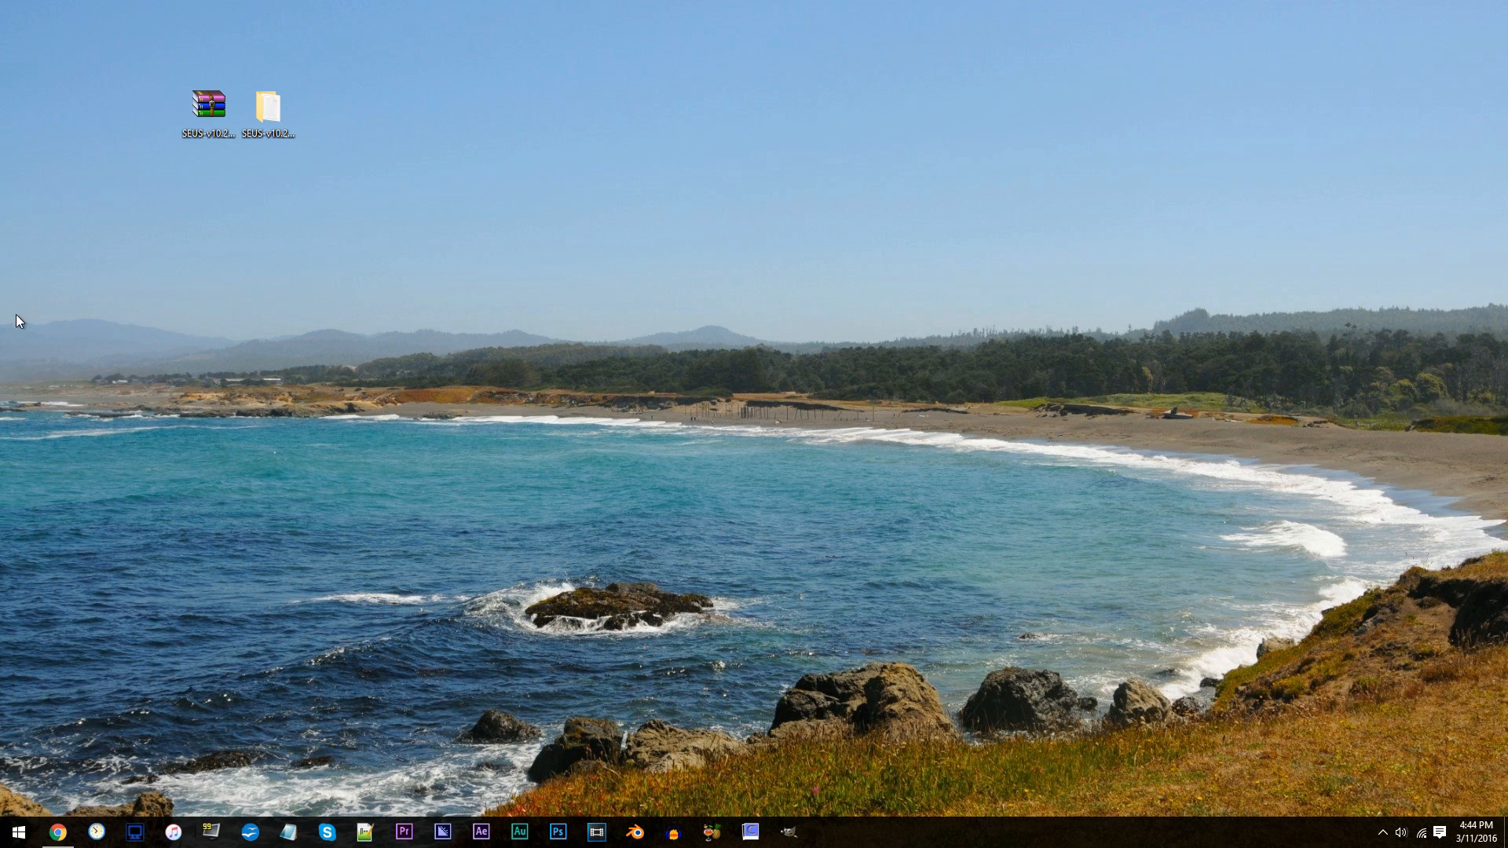
- Open composite1.fsh from the SEUS pack's shaders folder into Notepad++
left_click(267, 105)
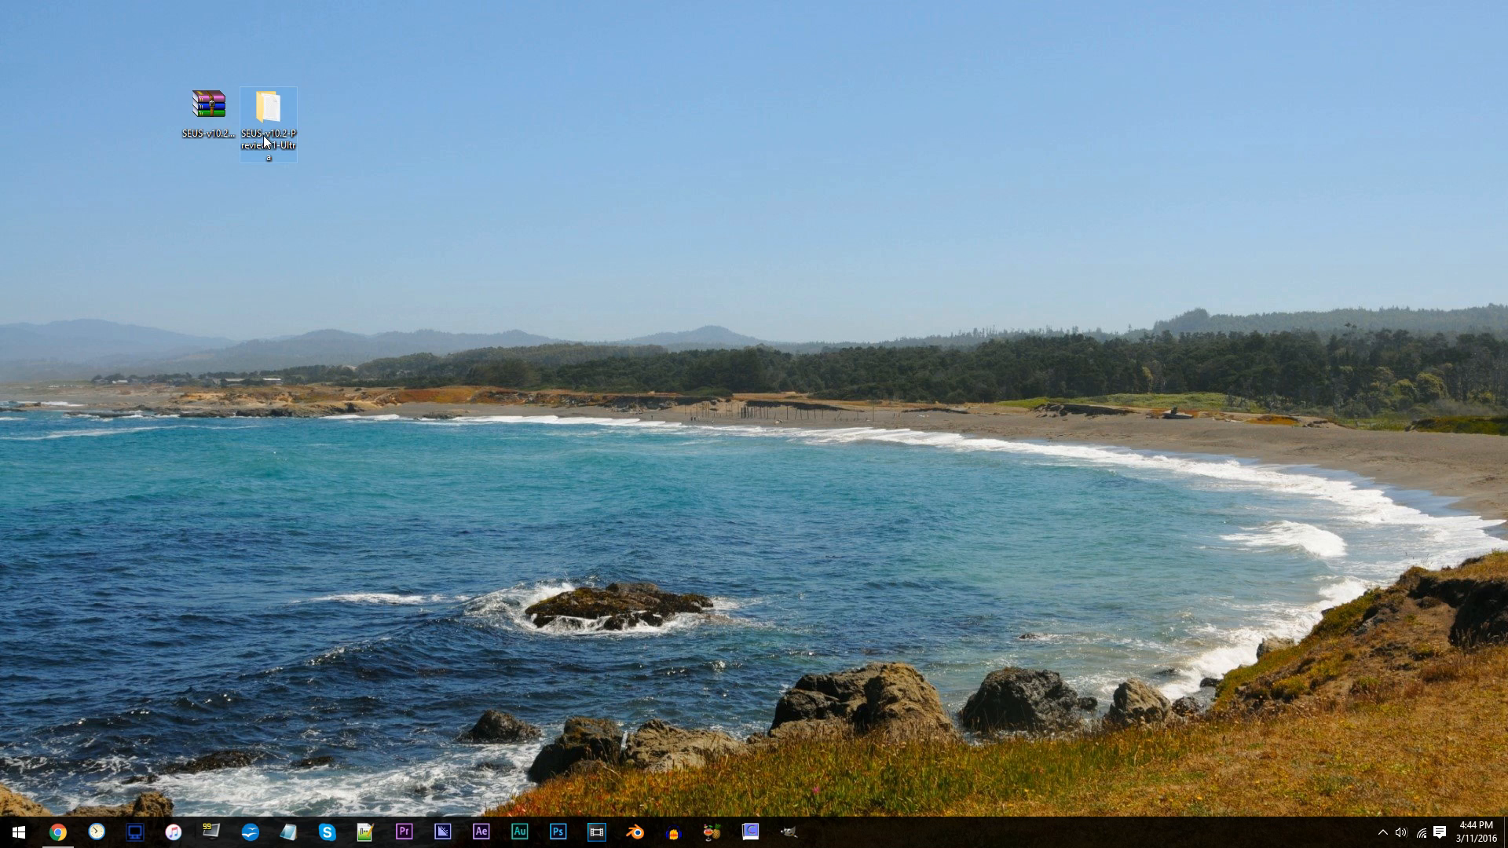
double_click(267, 108)
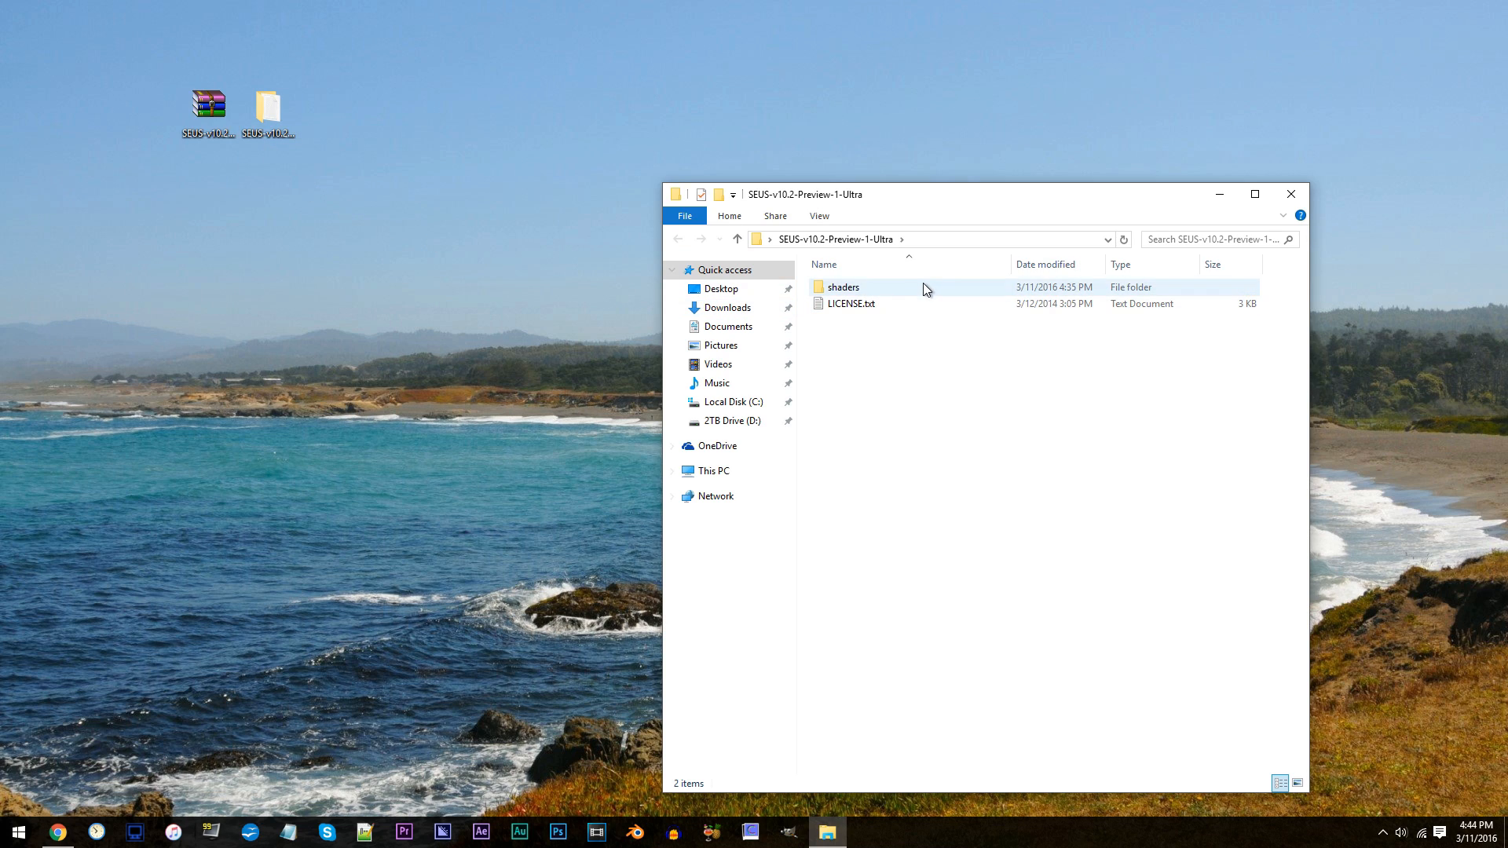
double_click(842, 286)
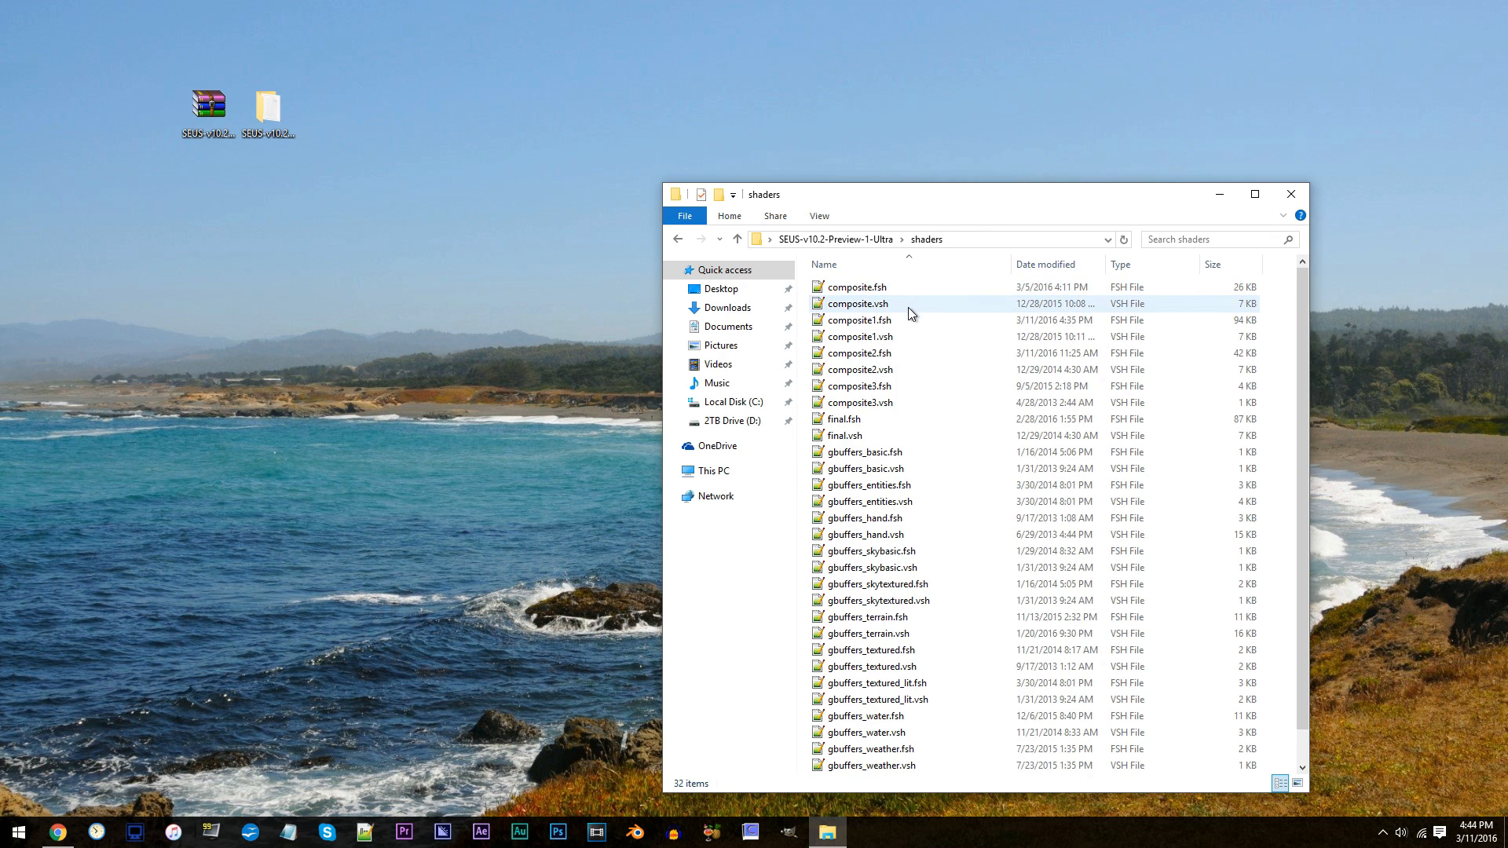
left_click(859, 319)
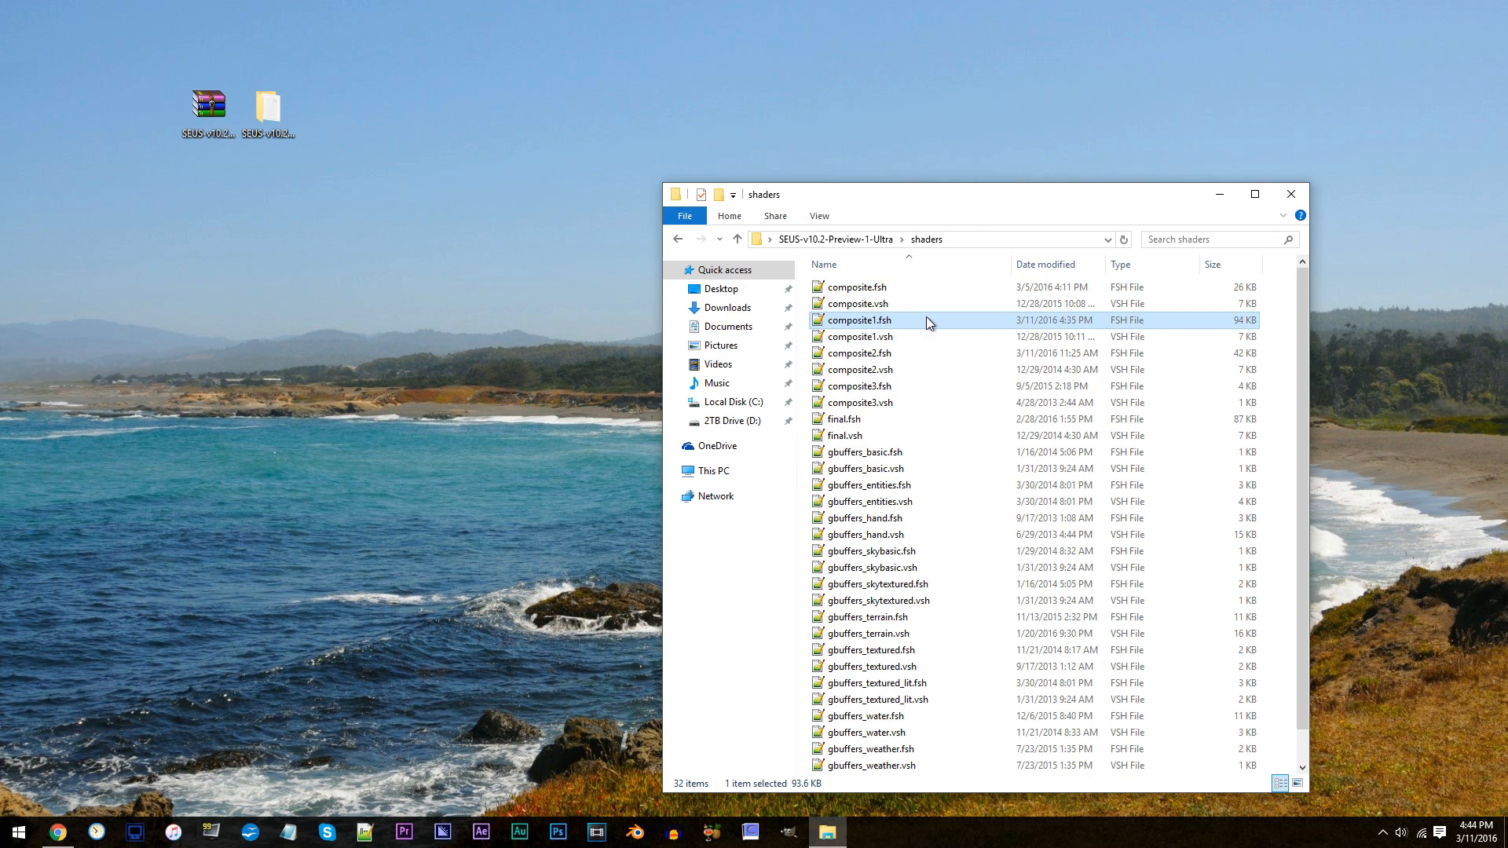
double_click(858, 320)
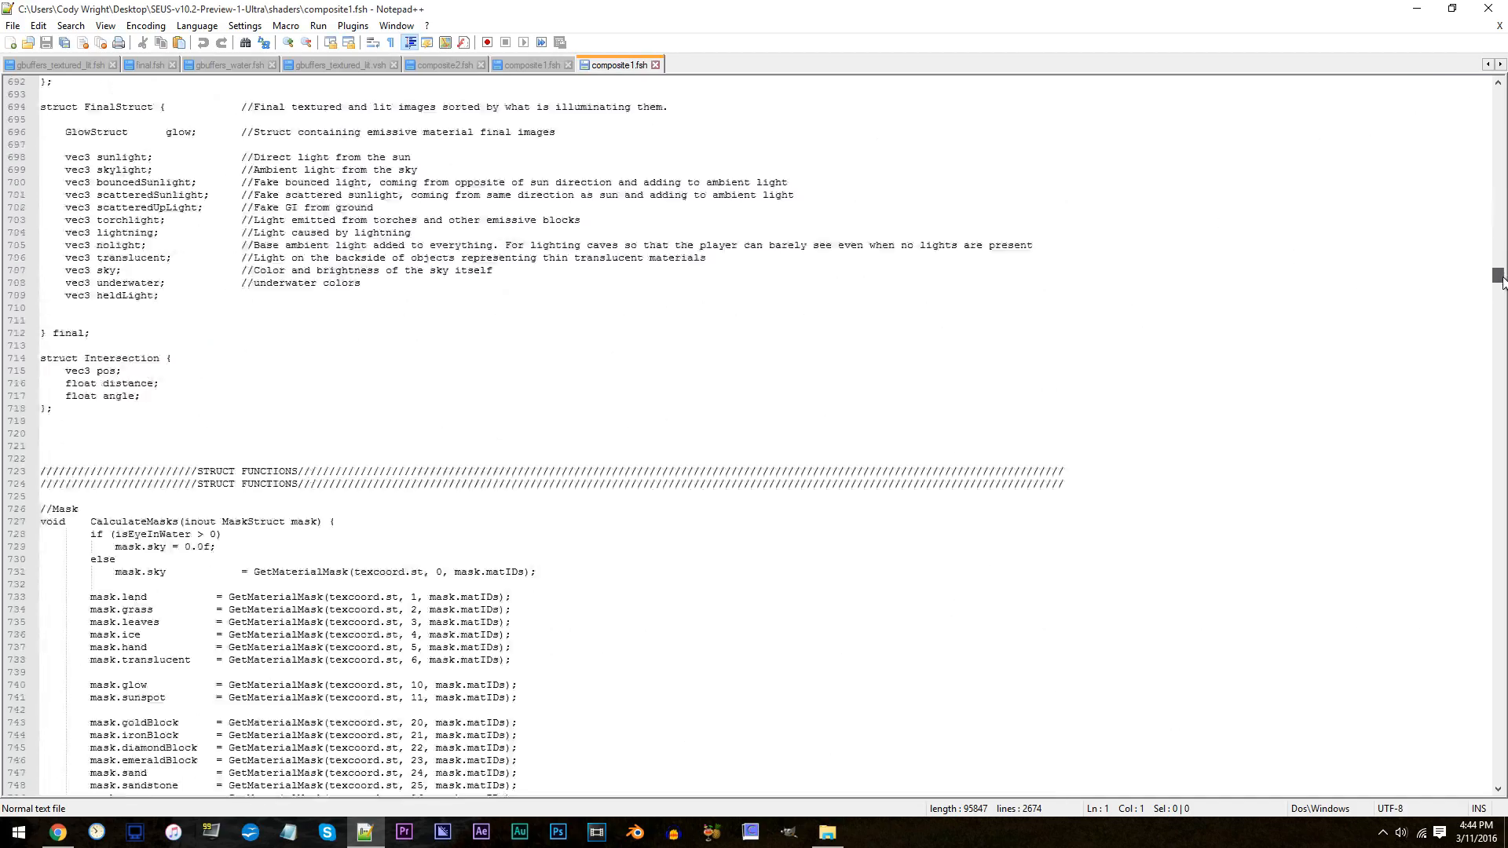
- Locate CalculateUnderwaterFog and delete the 5 from pow(fogFactor, 0.5f) on line 1118
scroll("down", 3)
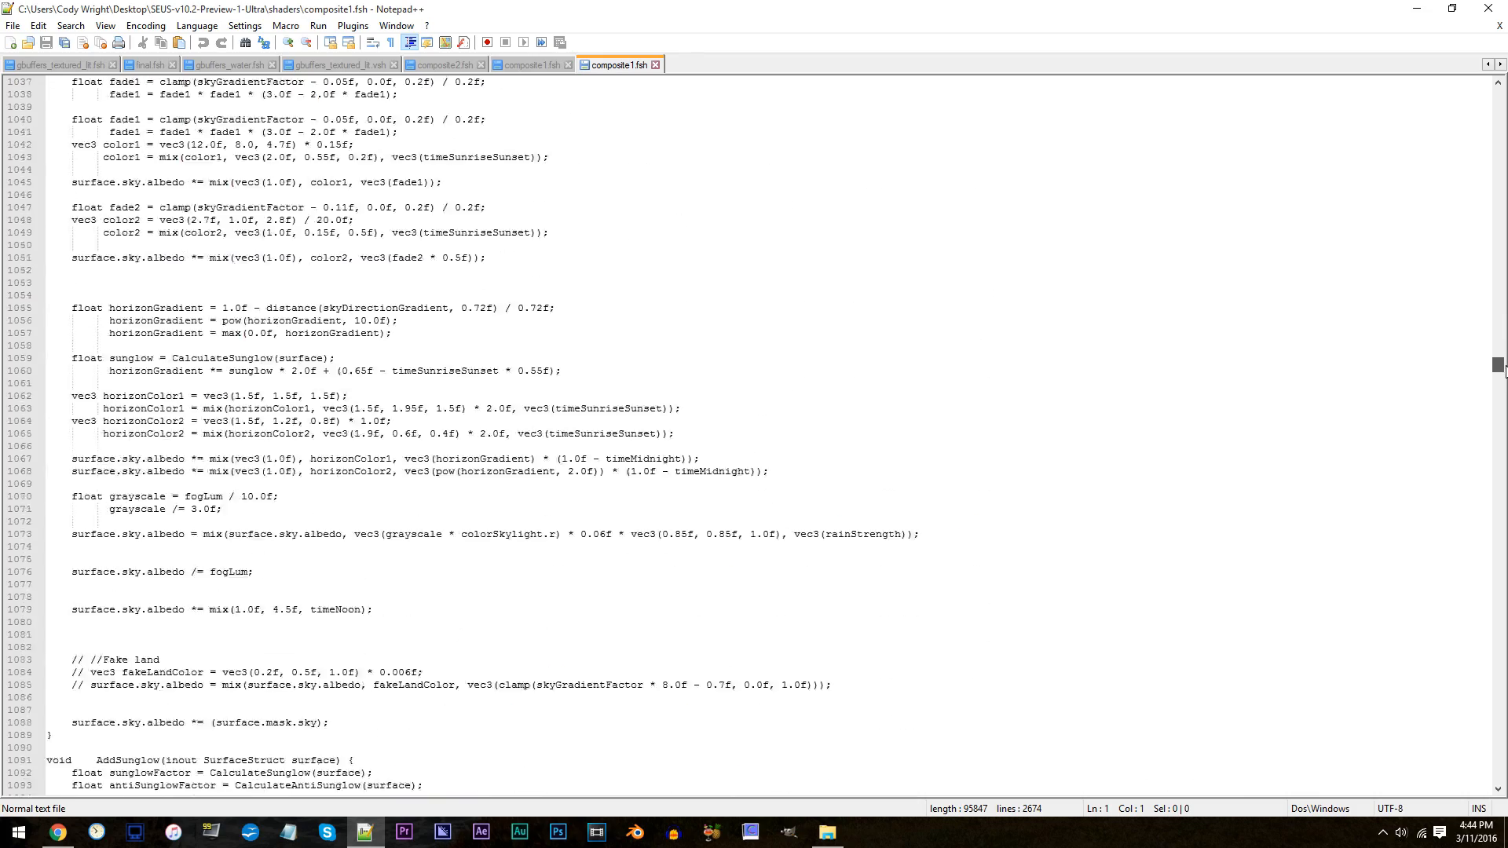
scroll("down", 3)
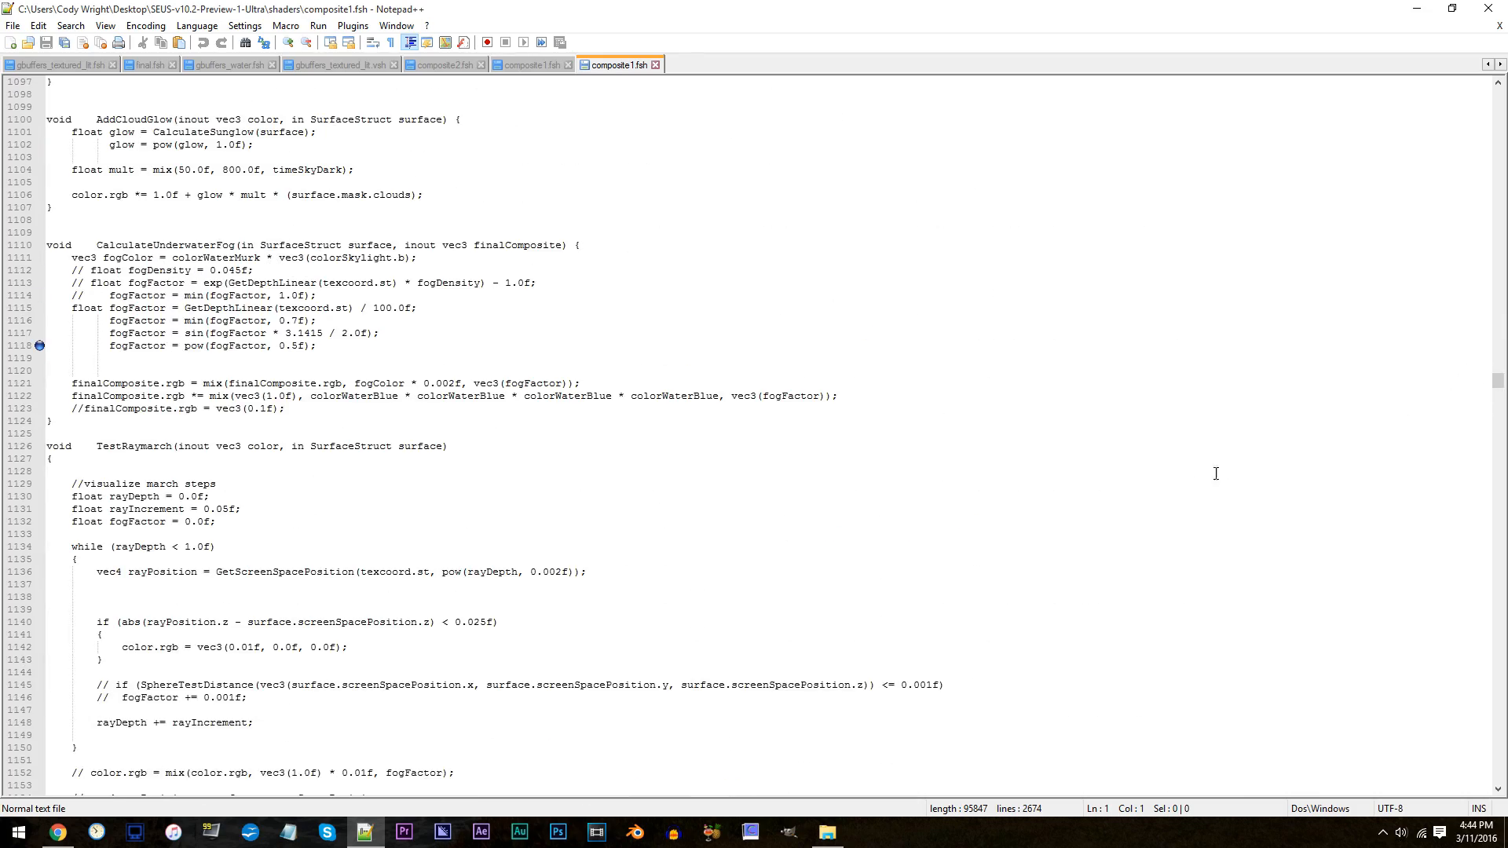
left_click(279, 345)
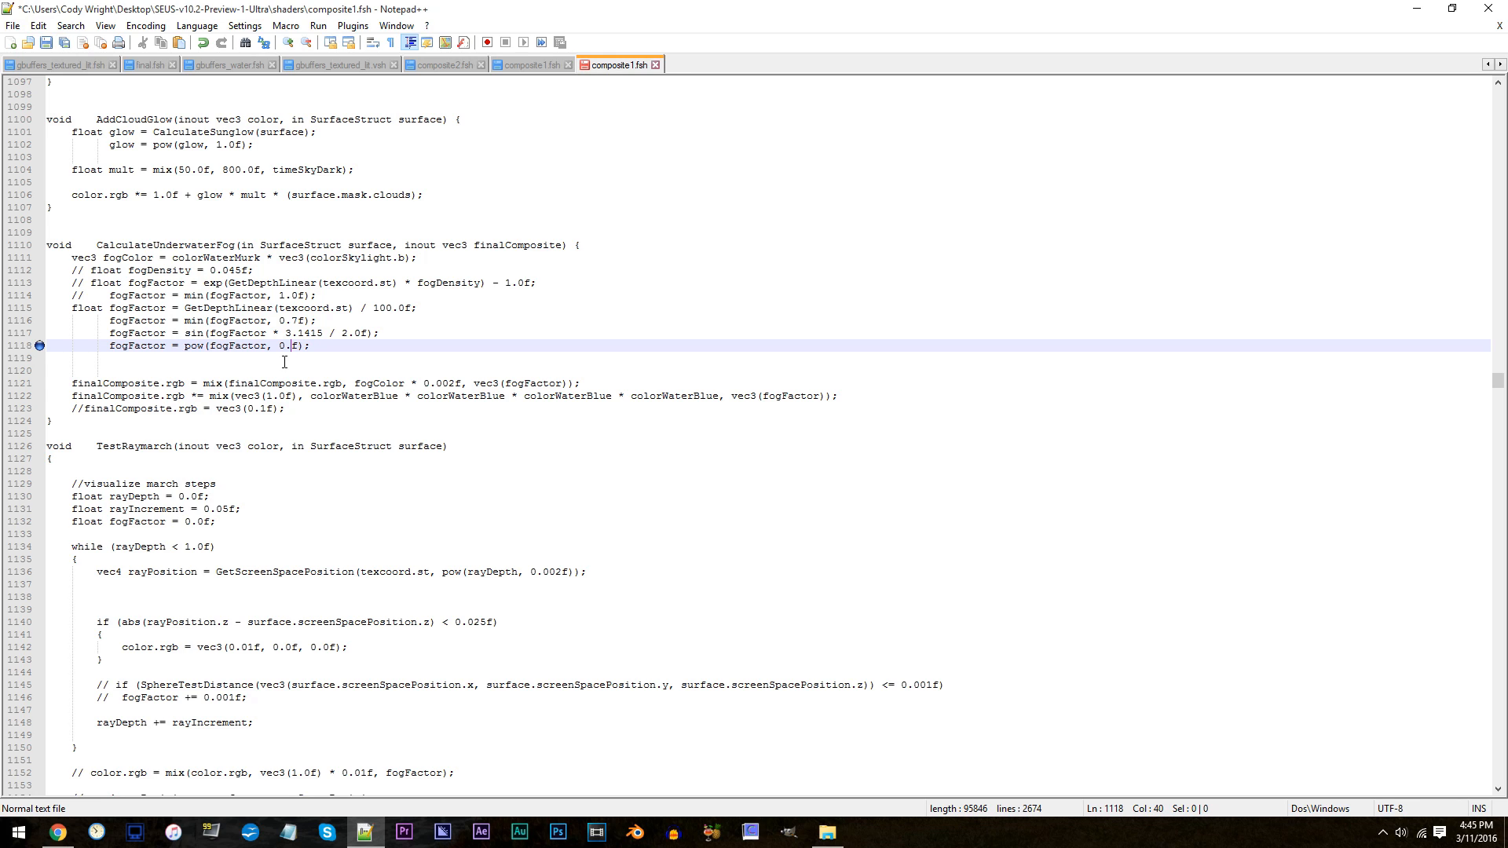
- Enter 2 so line 1118 reads fogFactor = pow(fogFactor, 2.0f)
type("2.")
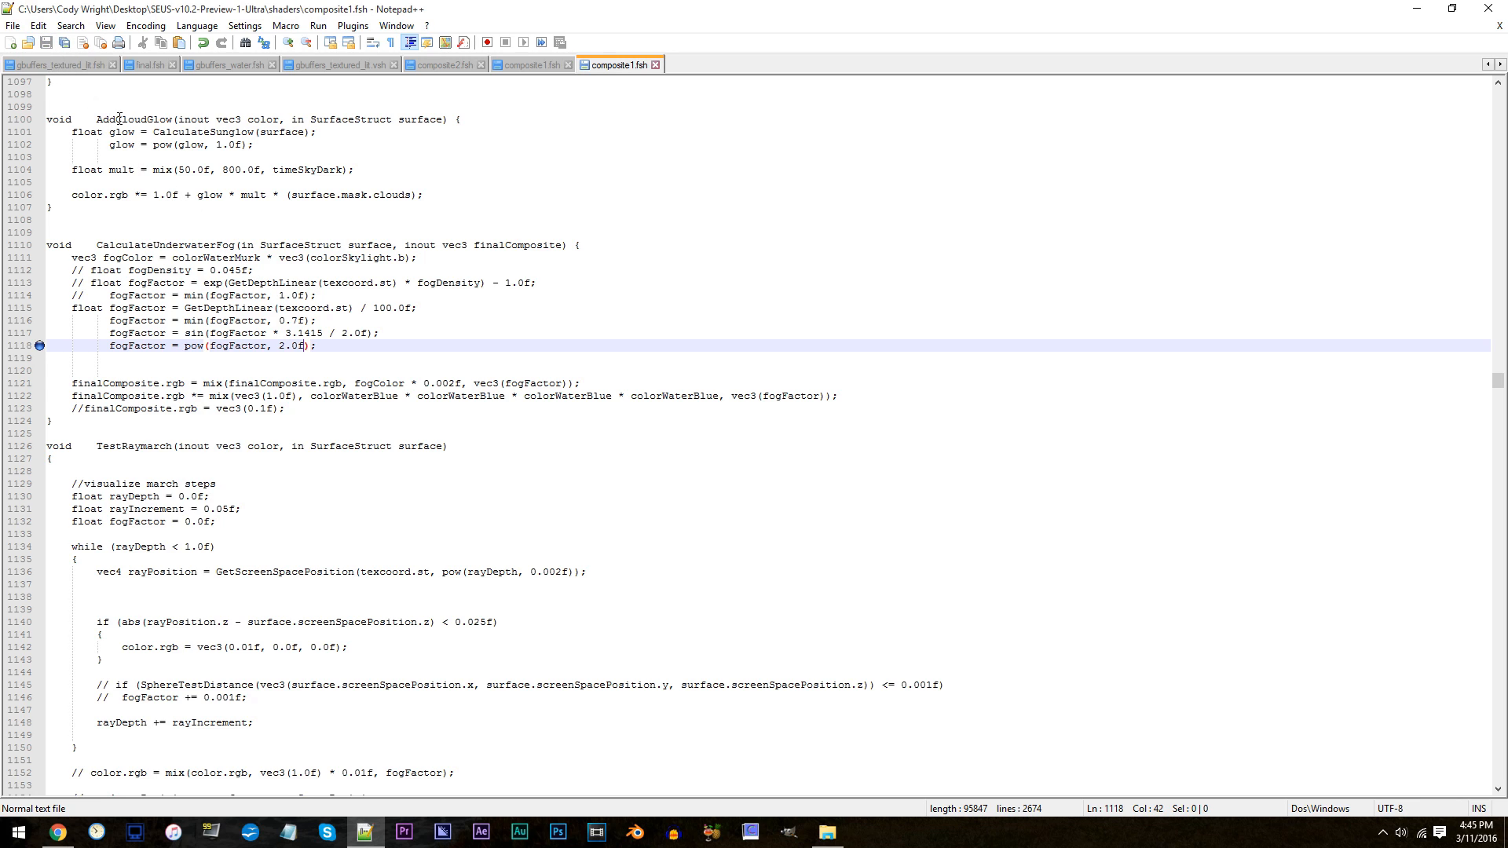
mouse_move(1353, 59)
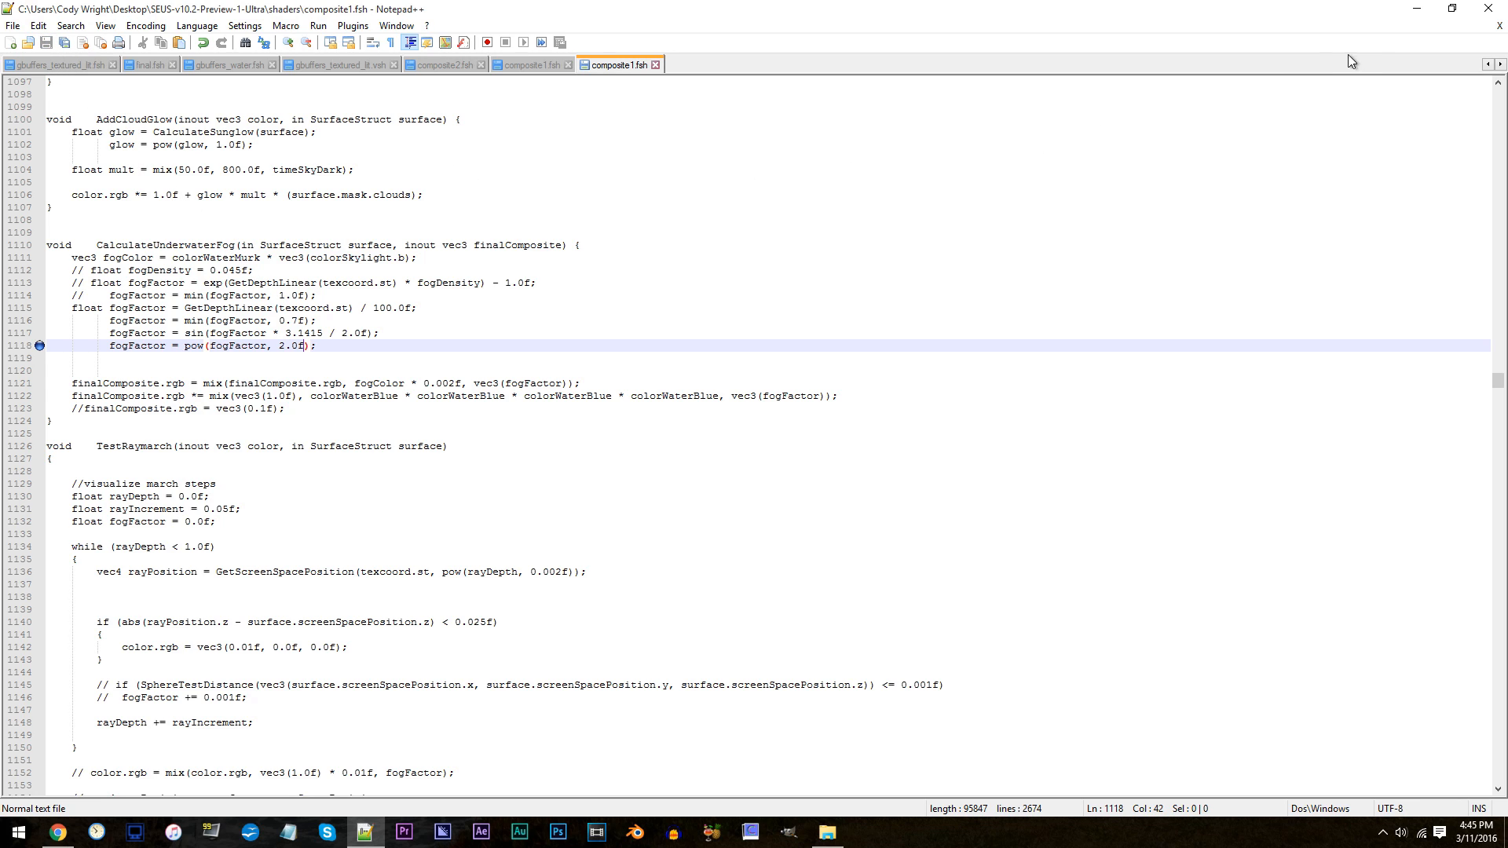